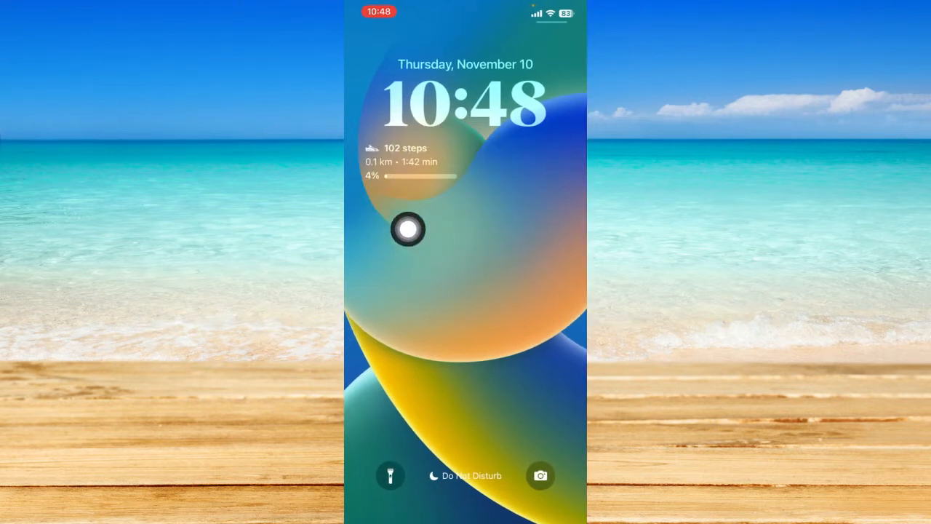
Swipe up on the Lock Screen to unlock the iPhone
{"action": "left_click_drag", "start_coordinate": [408, 231], "coordinate": [564, 178]}
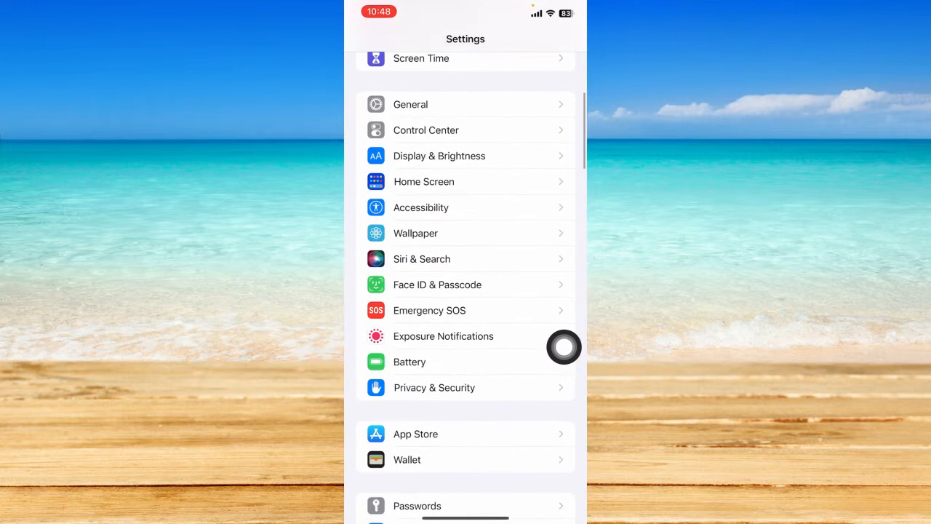
Open Face ID & Passcode from the Settings list and enter the passcode
{"action": "scroll", "scroll_direction": "down", "scroll_amount": 3}
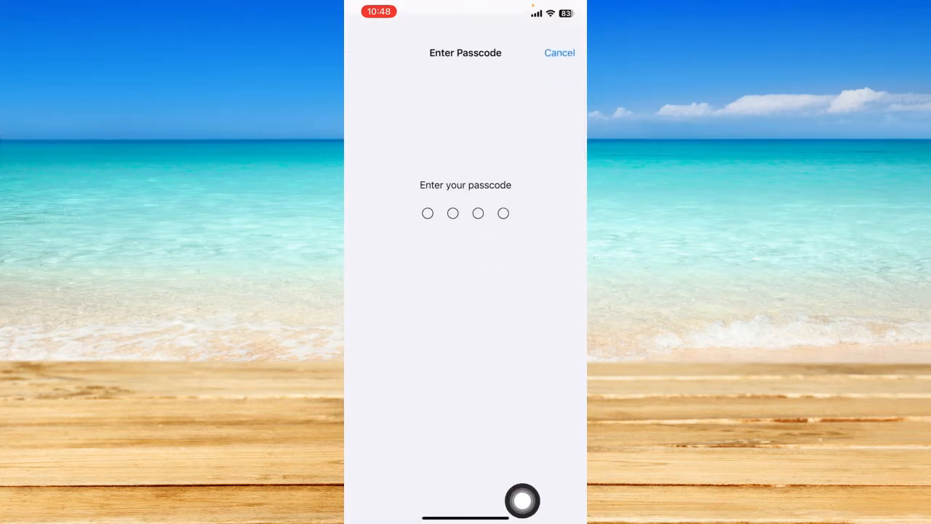
{"action": "type", "text": "12"}
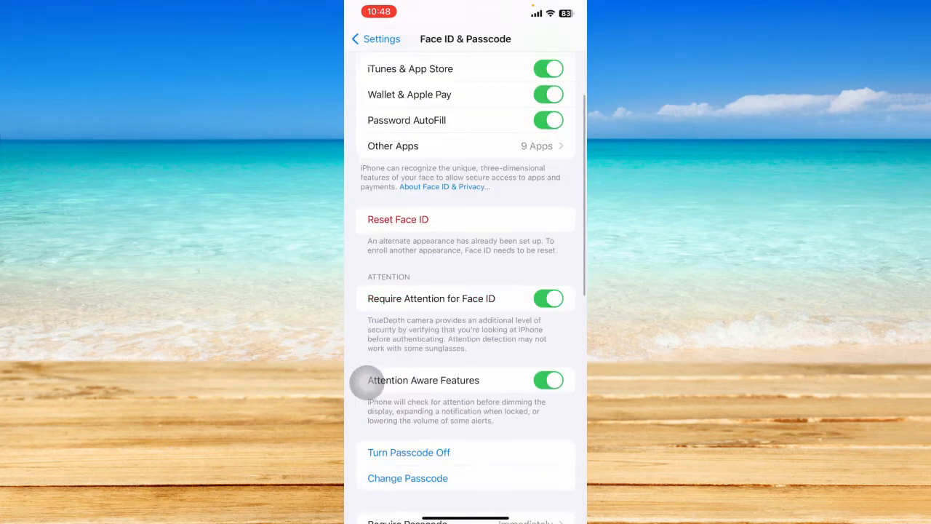
Scroll to Allow Access When Locked and switch on Live Activities
{"action": "scroll", "scroll_direction": "down", "scroll_amount": 3}
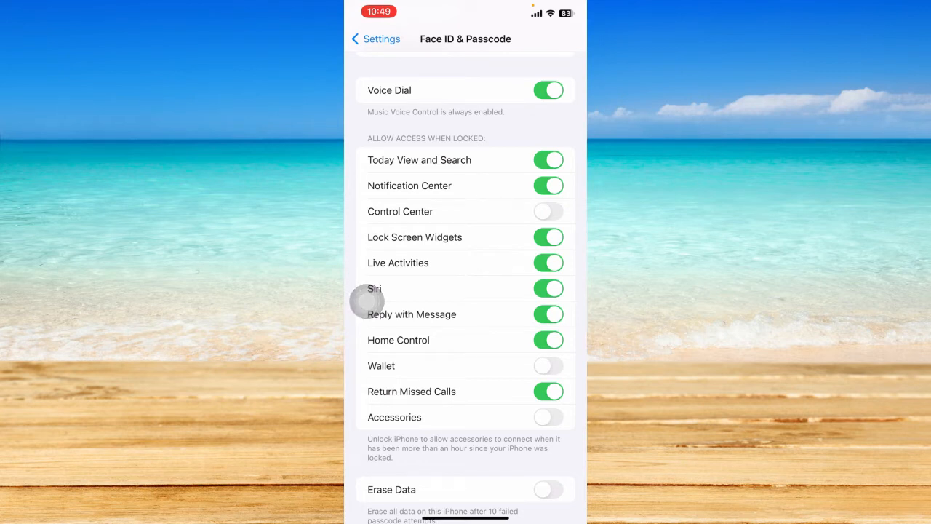
{"action": "scroll", "scroll_direction": "down", "scroll_amount": 3}
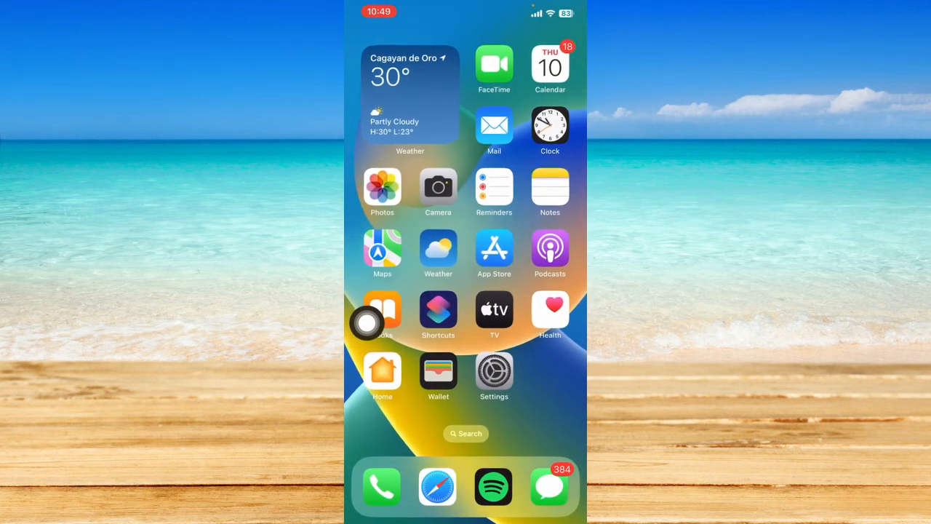
Open the MacRumors Live Activities article in Safari and scroll down to the Landscape app
{"action": "left_click", "coordinate": [437, 487]}
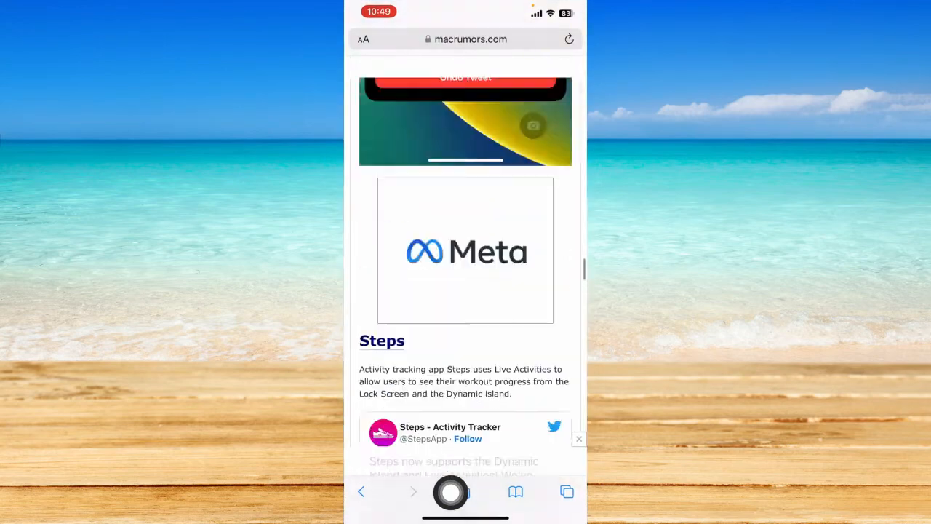
{"action": "scroll", "scroll_direction": "down", "scroll_amount": 3}
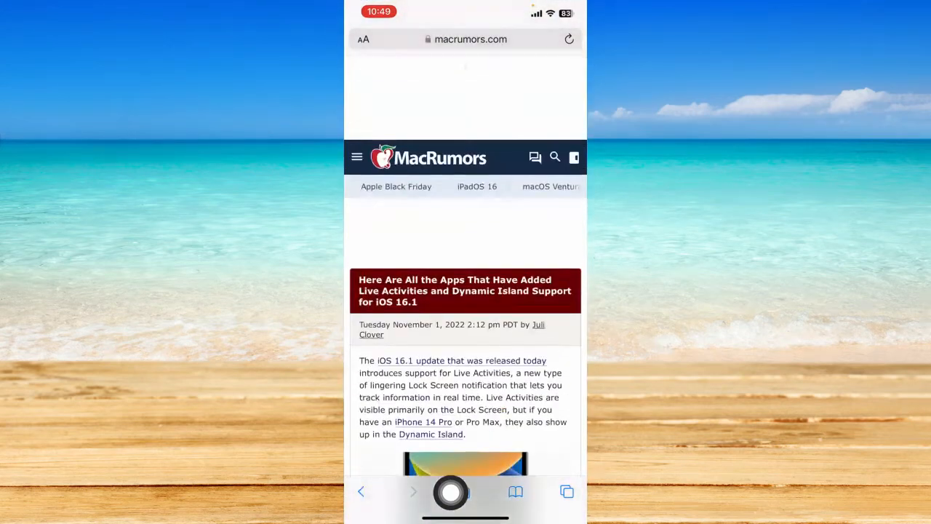
{"action": "scroll", "scroll_direction": "down", "scroll_amount": 3}
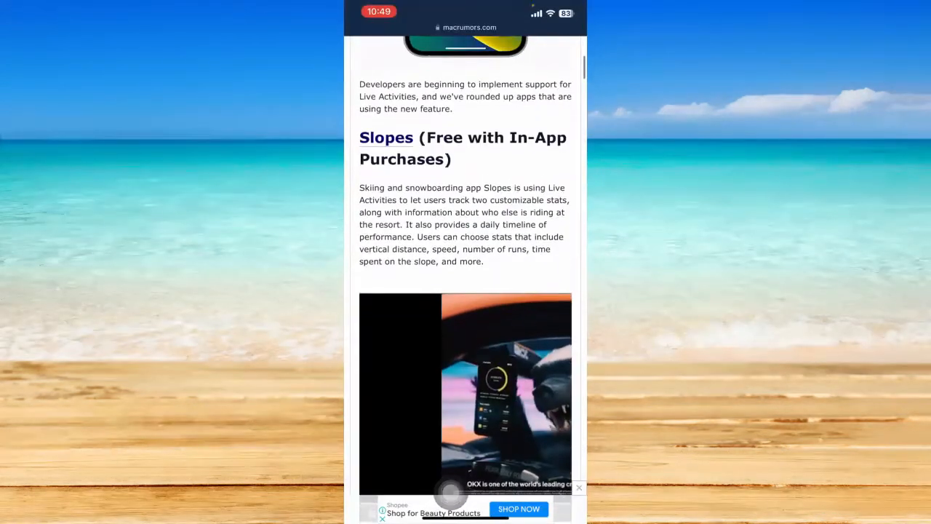
{"action": "scroll", "scroll_direction": "down", "scroll_amount": 3}
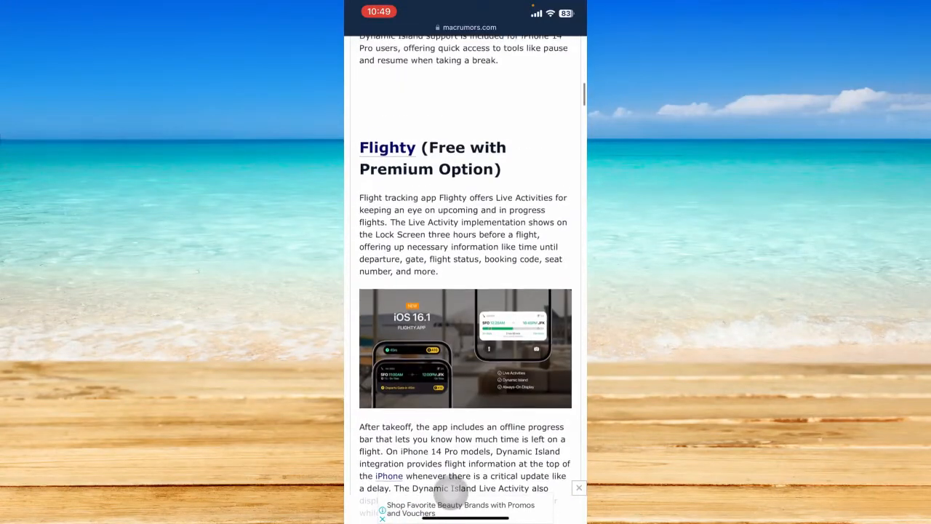
{"action": "scroll", "scroll_direction": "down", "scroll_amount": 3}
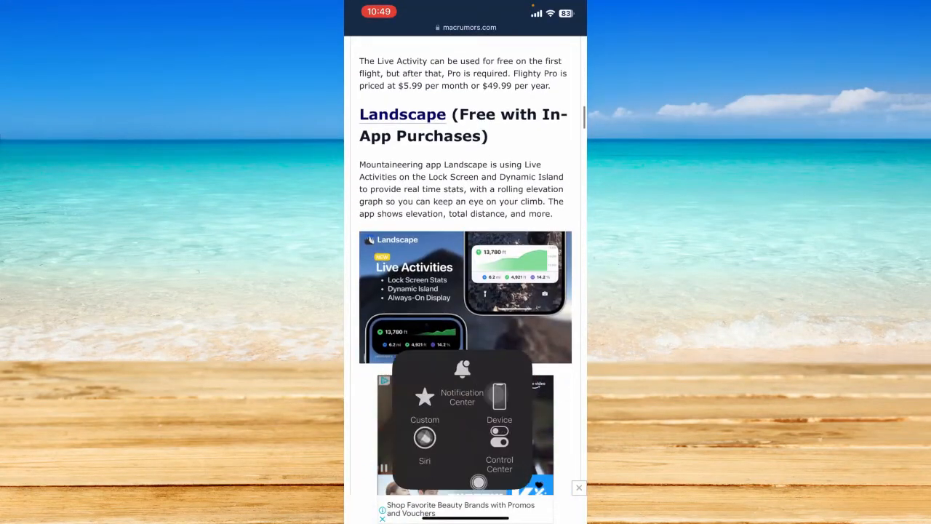